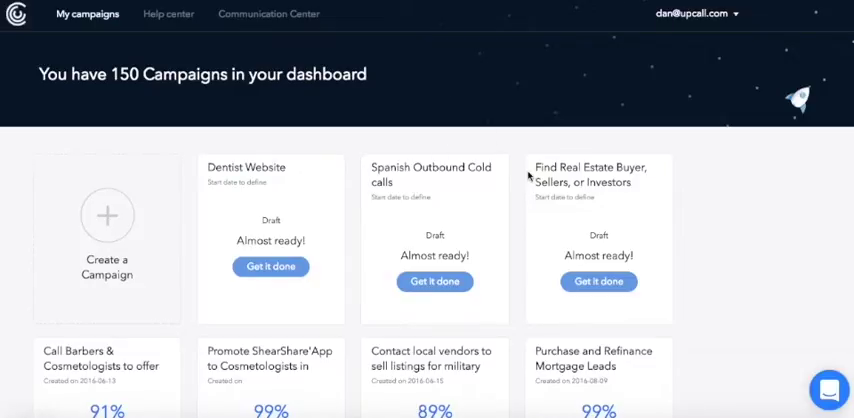
mouse_move(580, 172)
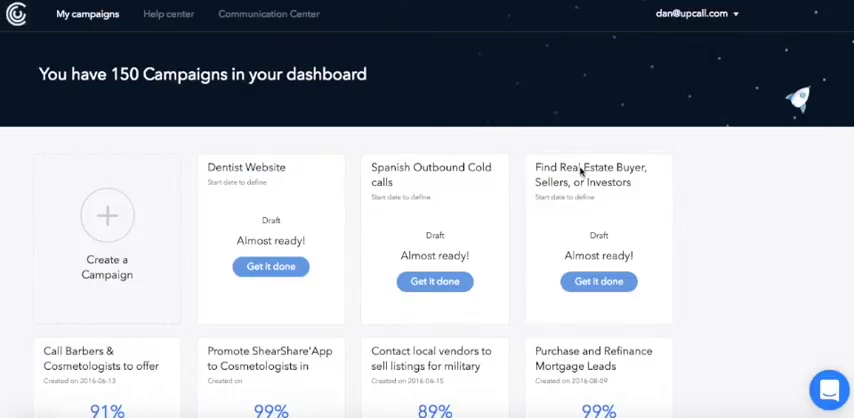
mouse_move(700, 211)
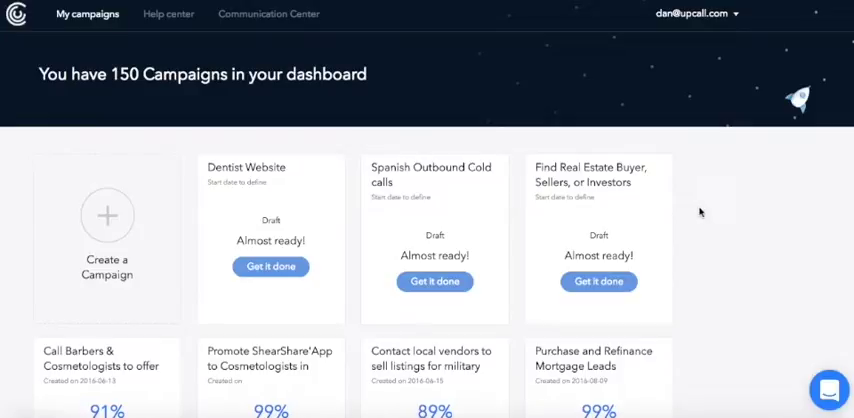
mouse_move(678, 252)
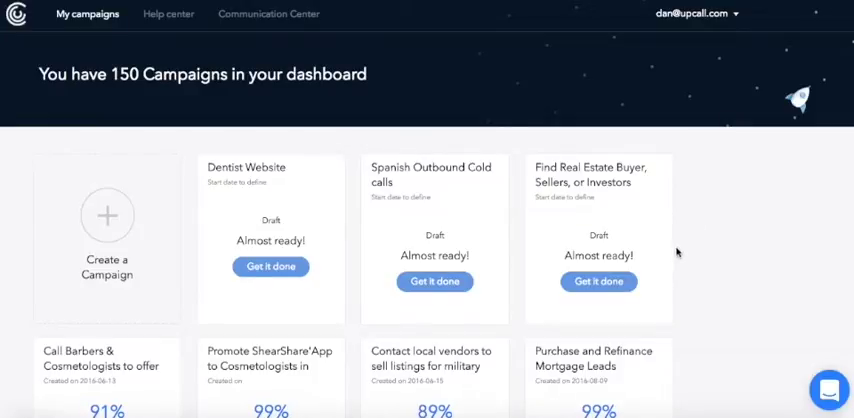
- Scroll through the existing campaigns on the My campaigns dashboard
scroll("down", 3)
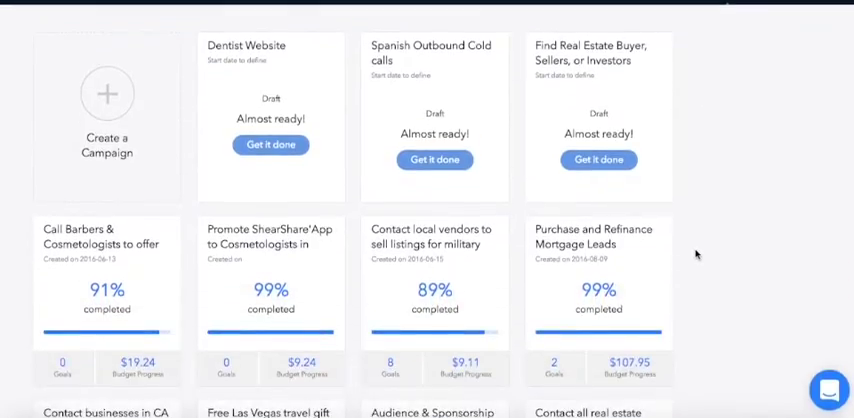
scroll("down", 3)
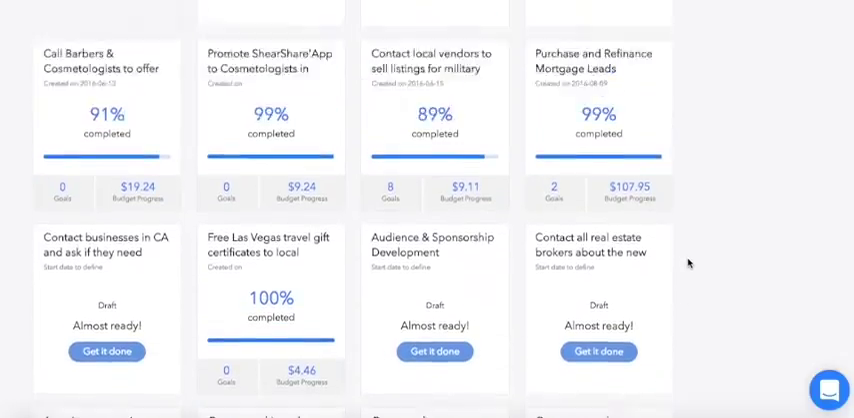
scroll("up", 3)
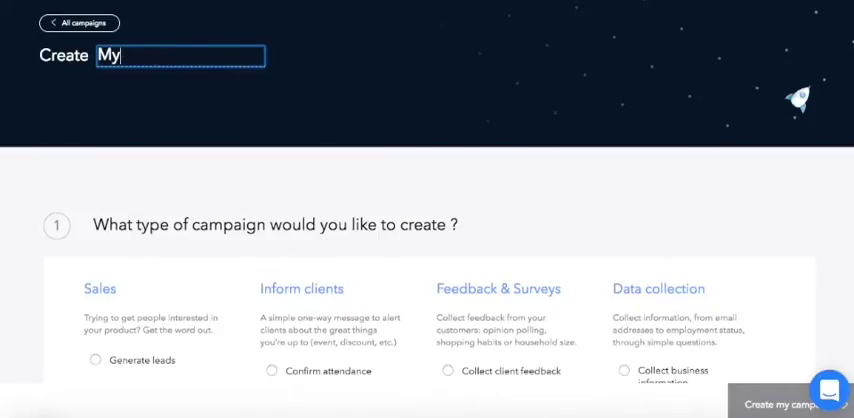
- Title the campaign 'UpCall Appointments' and scroll past the campaign type options to the goal question
type("UpCall Appointmen")
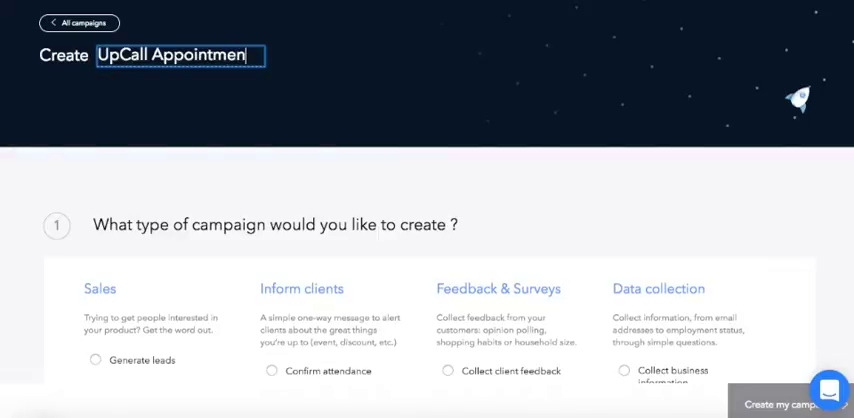
type("ts")
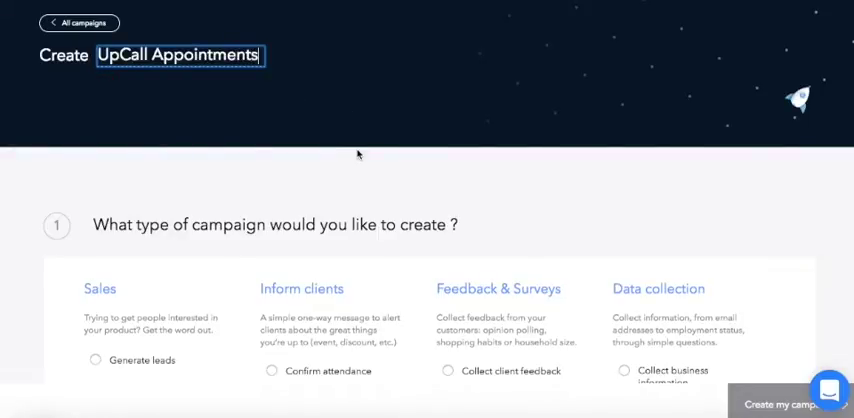
scroll("down", 3)
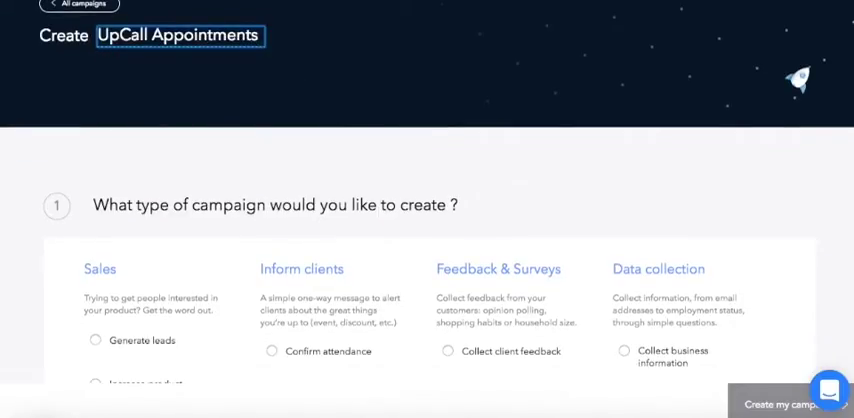
scroll("down", 3)
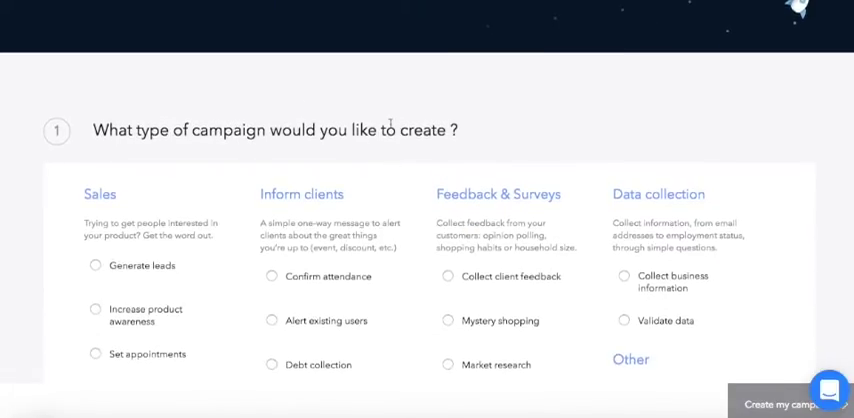
scroll("down", 3)
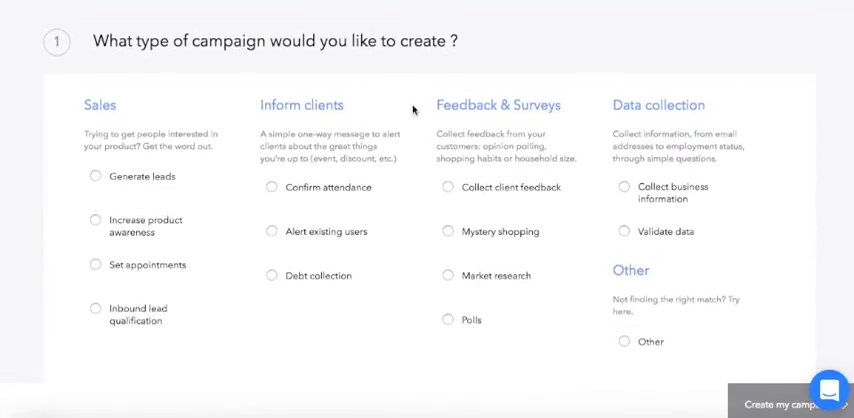
mouse_move(295, 88)
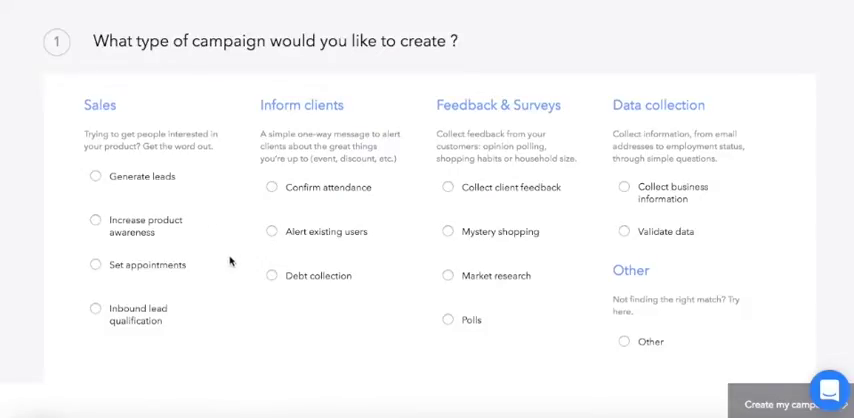
mouse_move(387, 197)
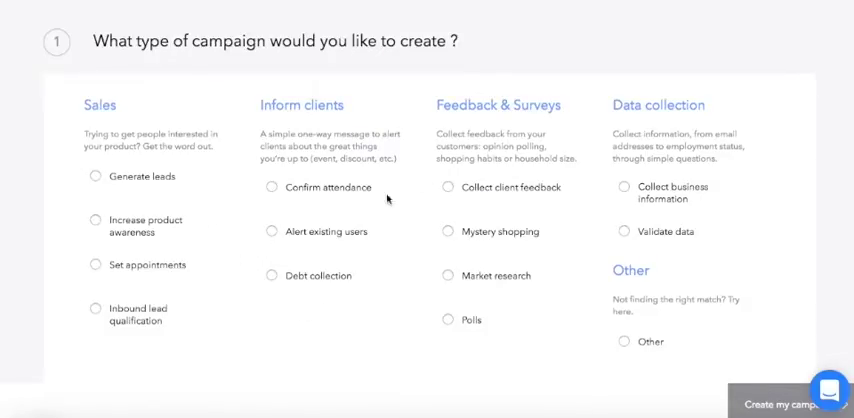
mouse_move(680, 84)
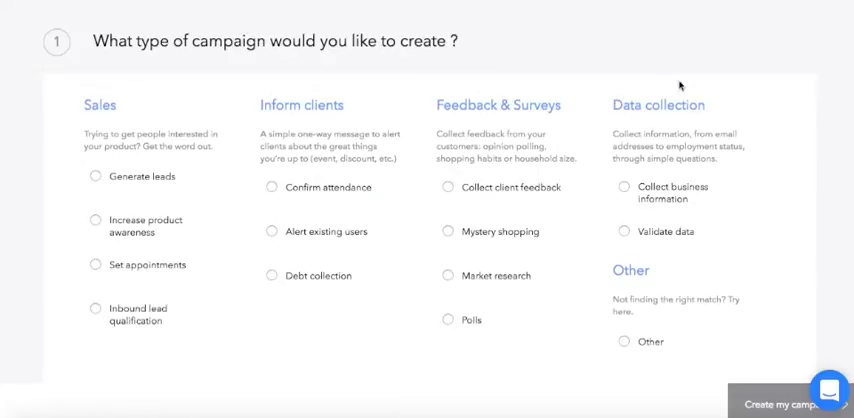
scroll("down", 3)
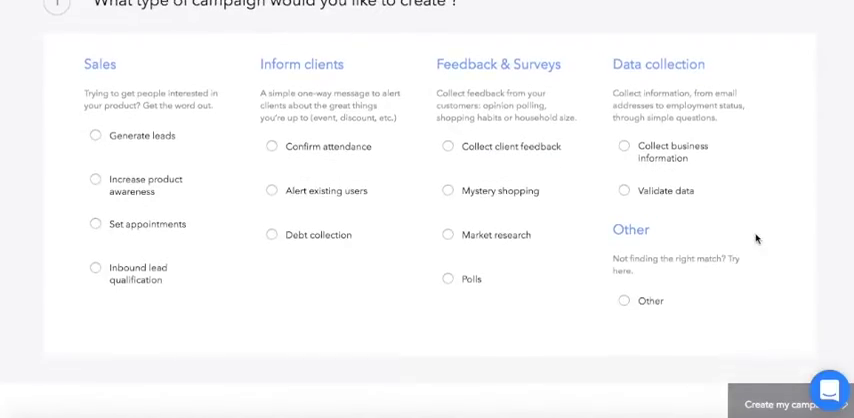
scroll("down", 3)
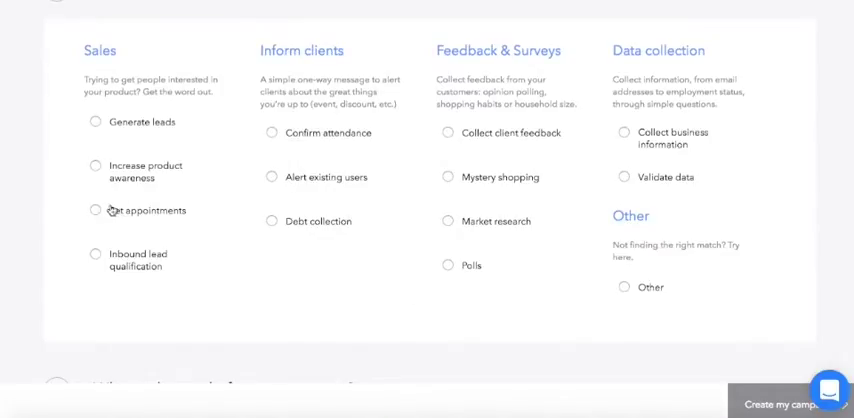
scroll("down", 3)
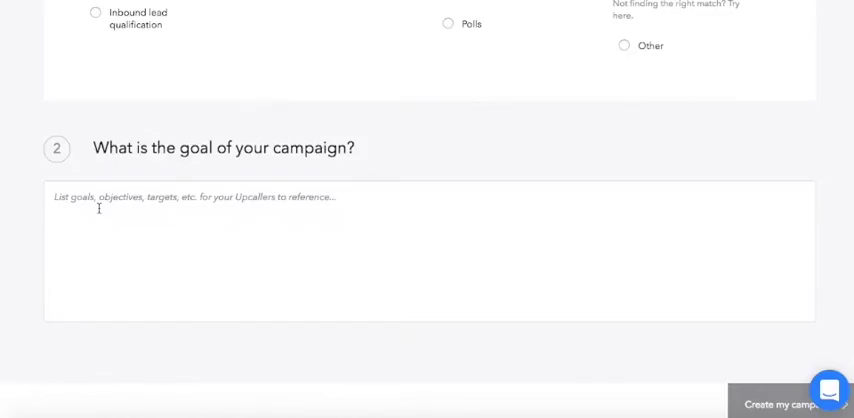
mouse_move(363, 203)
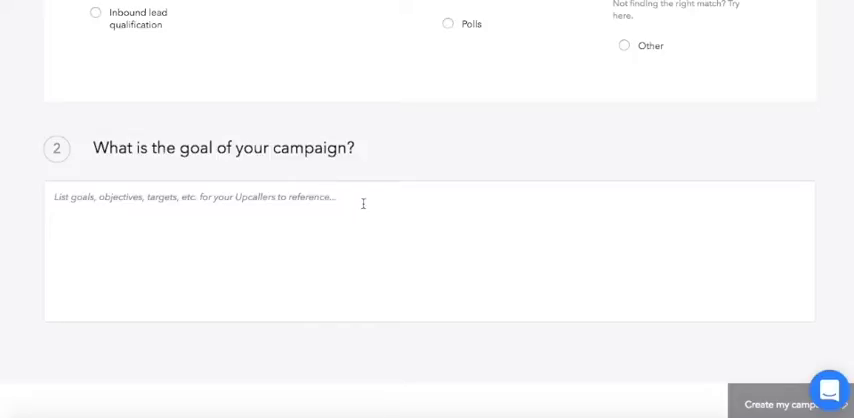
- Enter the campaign goal 'Get our sales reps intouch with leads'
type("G")
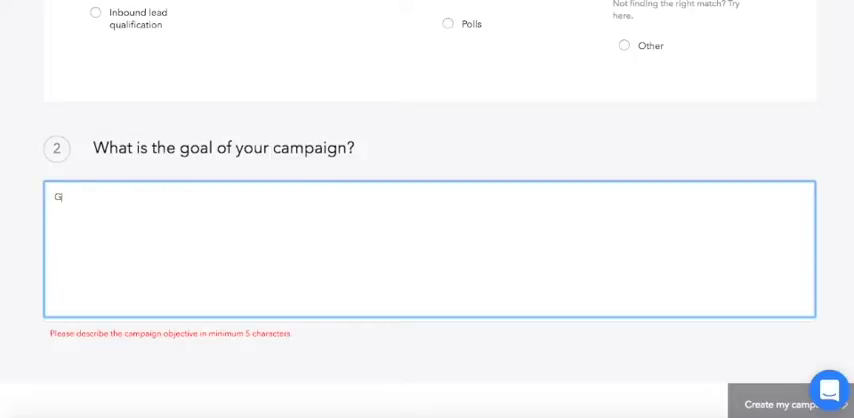
type("Get our sales reps")
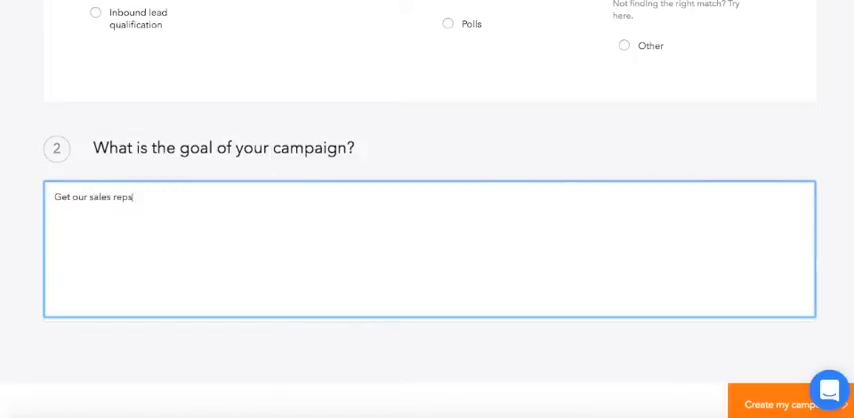
type("intouch with leads")
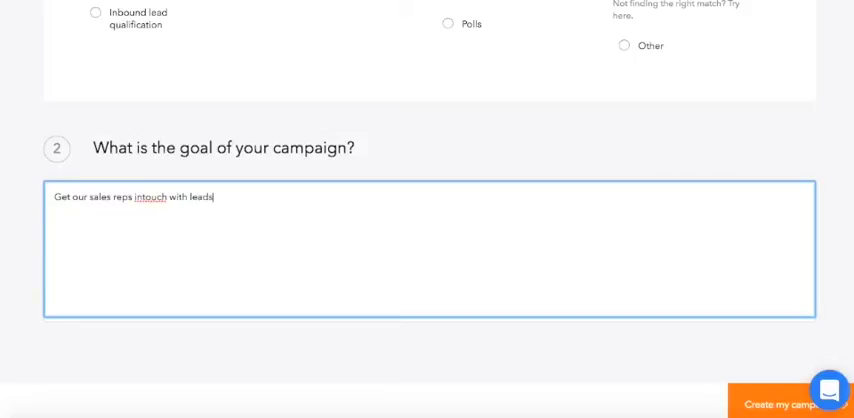
mouse_move(344, 200)
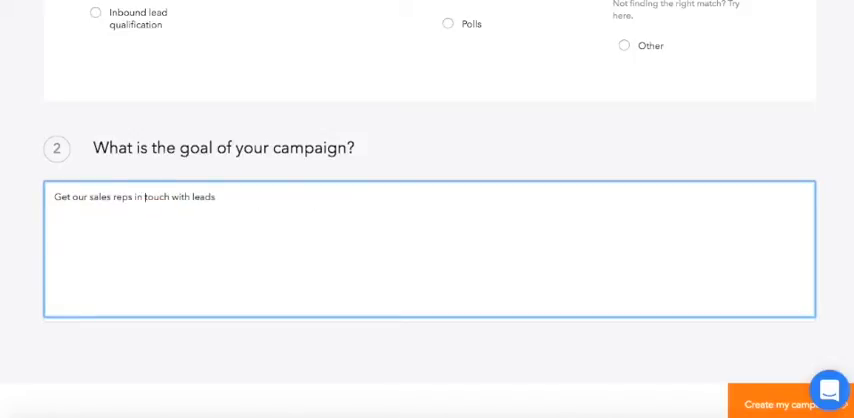
mouse_move(790, 404)
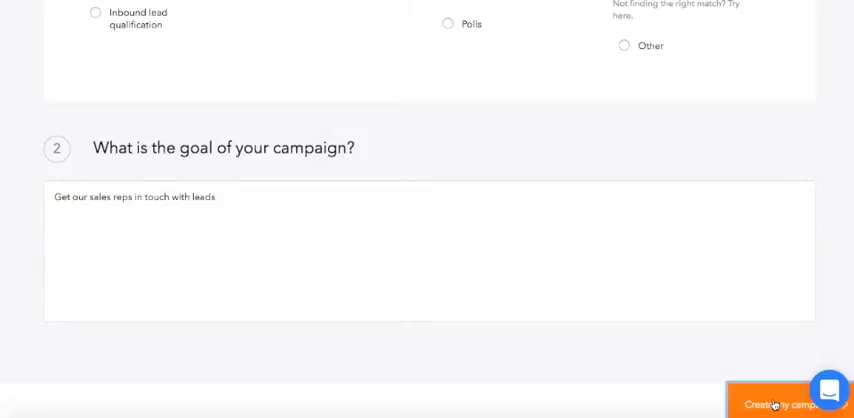
- Create the campaign, look over the Advanced setup options, then return to Express
left_click(777, 404)
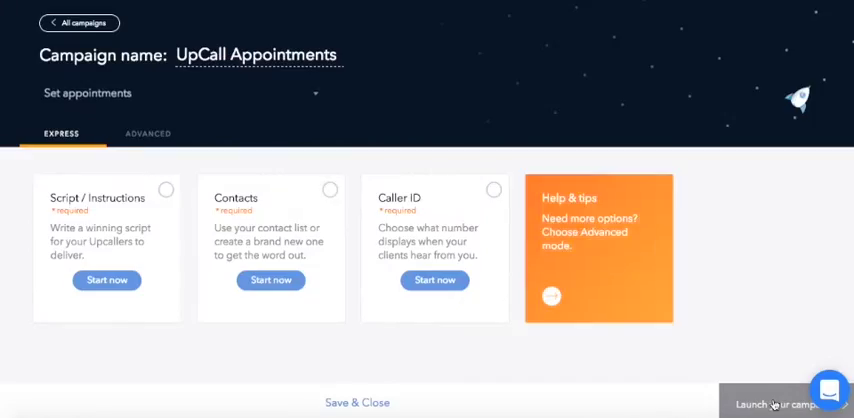
mouse_move(482, 334)
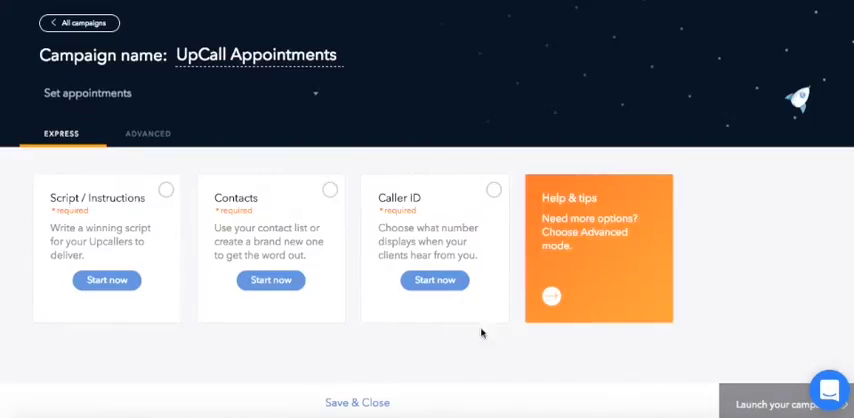
mouse_move(120, 228)
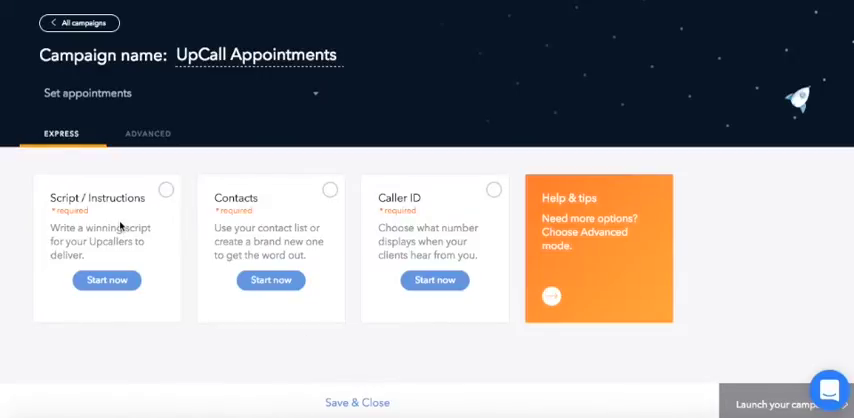
mouse_move(435, 220)
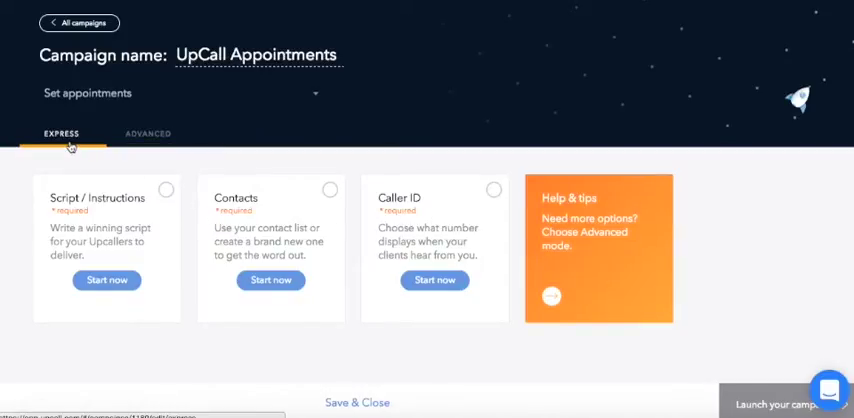
left_click(147, 133)
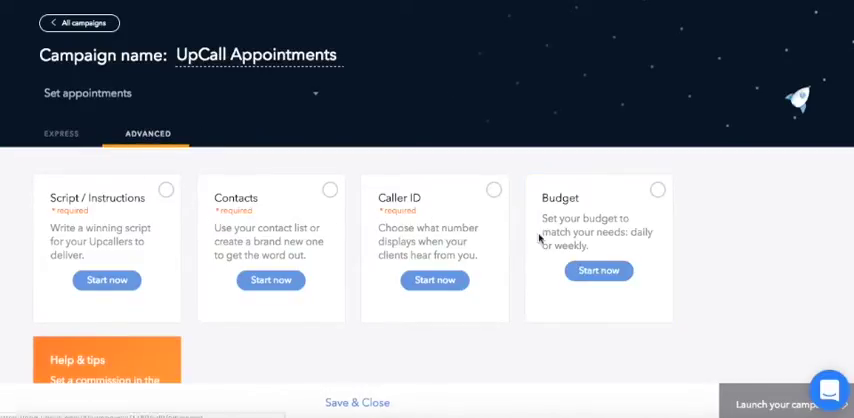
left_click(60, 133)
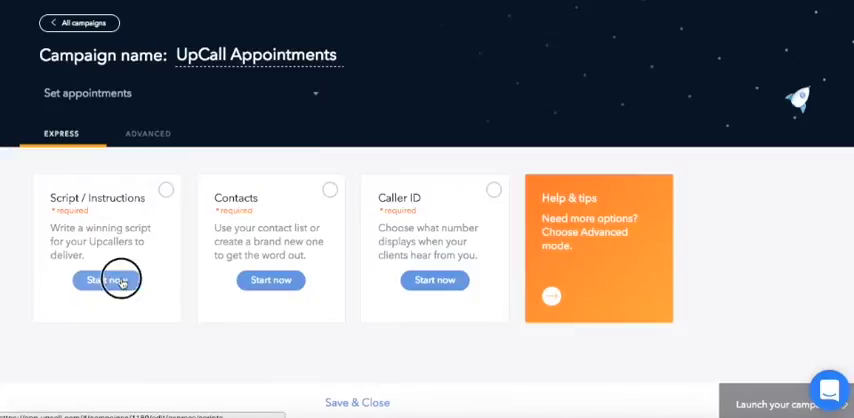
- Replace the placeholder script introduction with a greeting asking the contact for 10 minutes
left_click(112, 280)
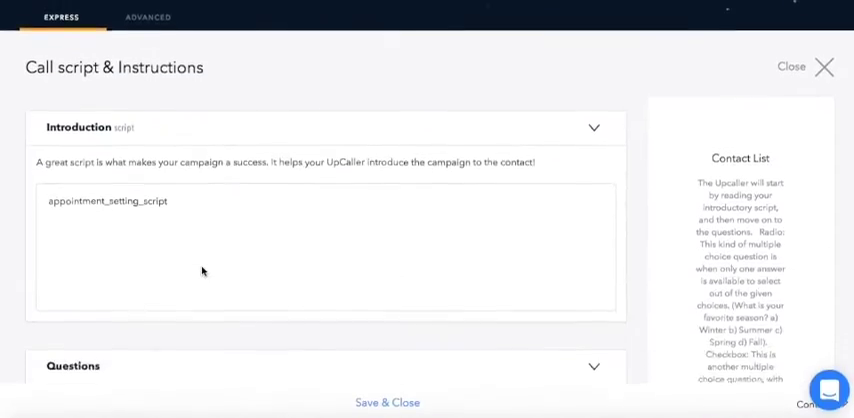
scroll("down", 3)
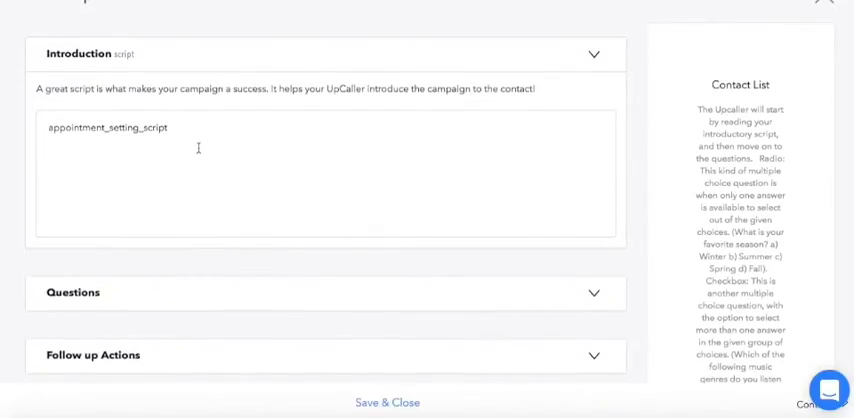
double_click(106, 127)
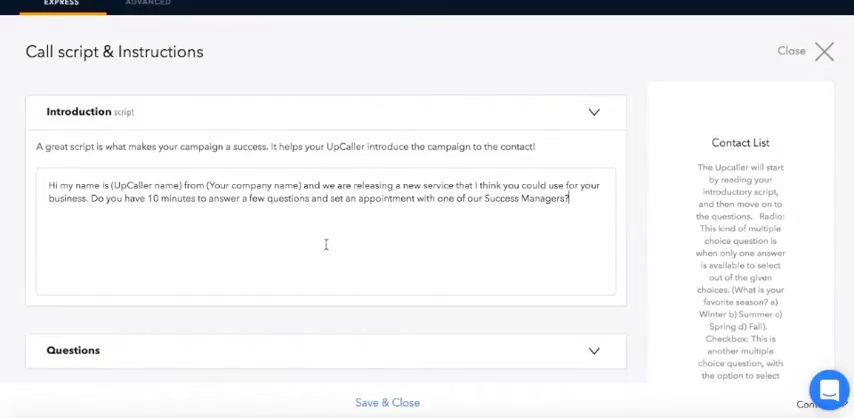
scroll("down", 3)
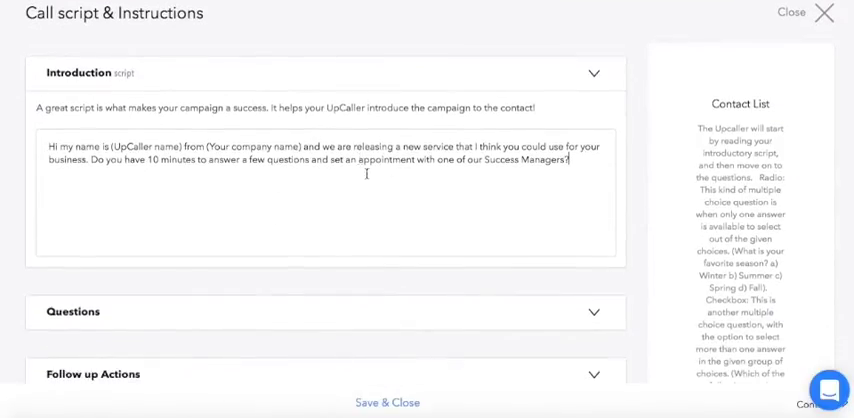
- Add radio question 'What is your monthly budget?' with ranges 300-500 and 500-1000 per month
scroll("down", 3)
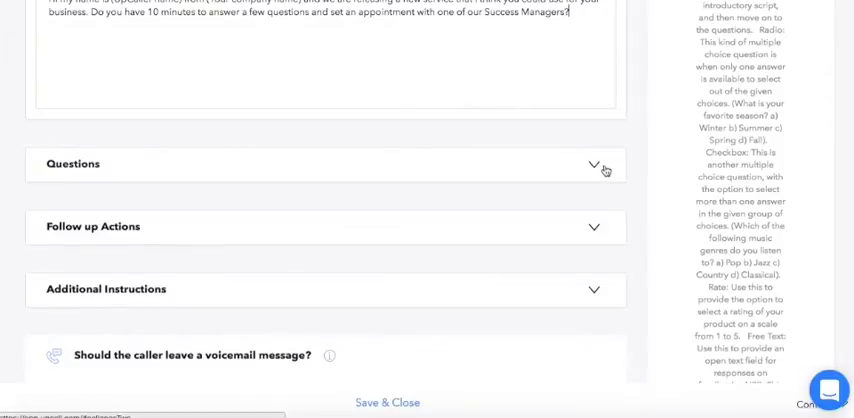
left_click(596, 164)
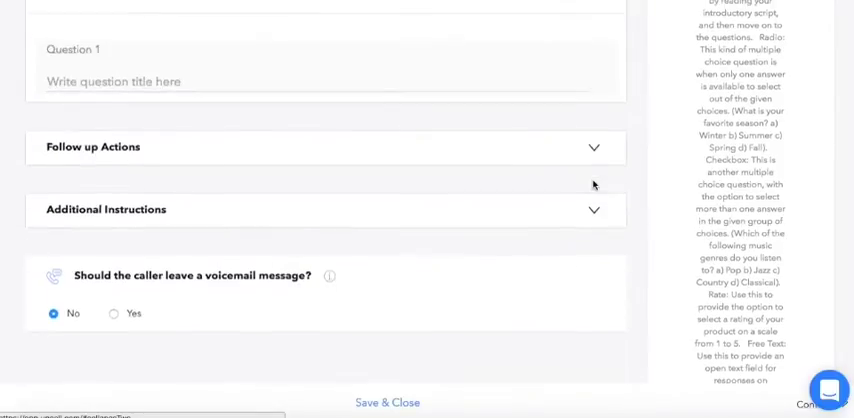
scroll("up", 3)
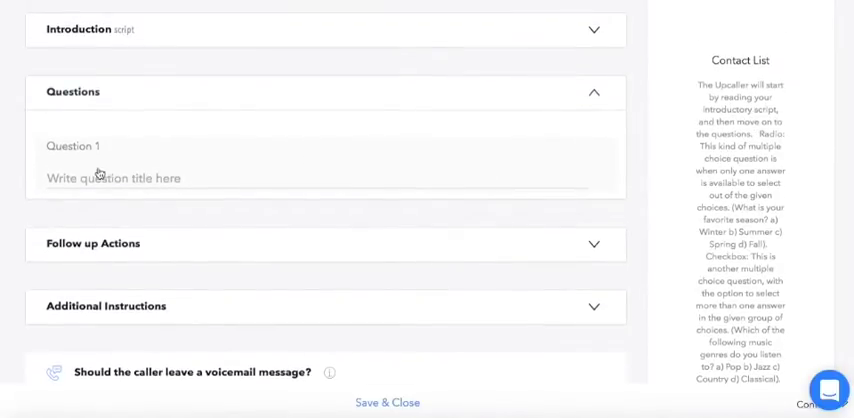
mouse_move(108, 177)
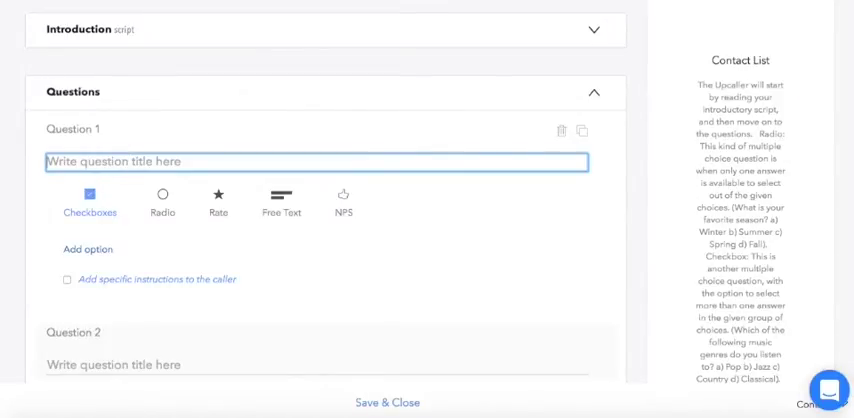
type("What is your monthly budget?")
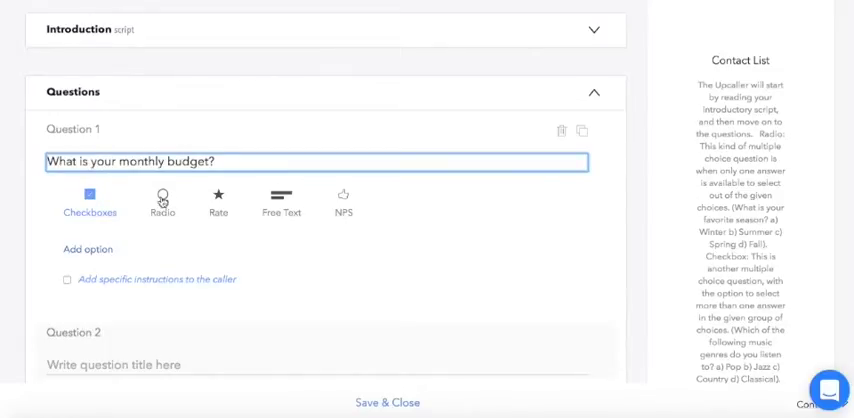
left_click(162, 200)
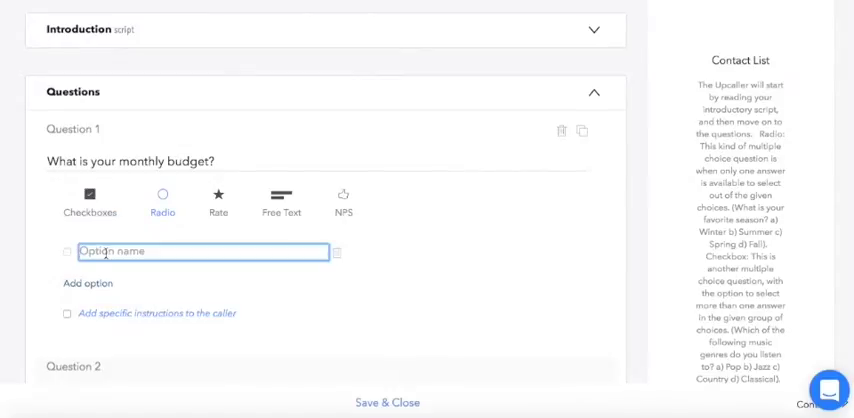
type("300-500 per month")
type("500-1000 per month")
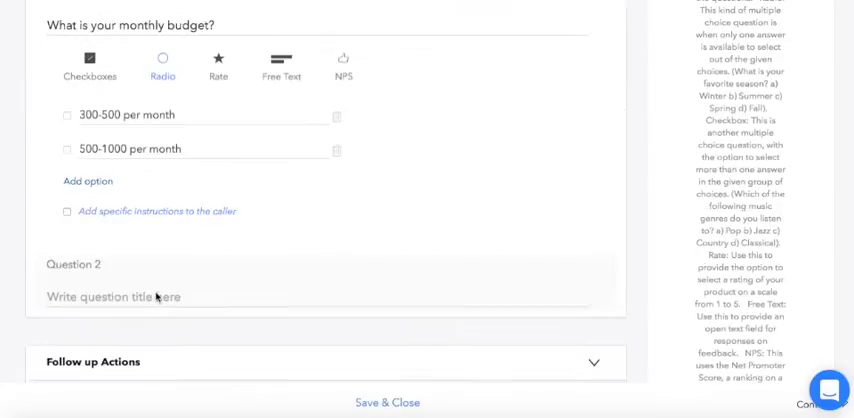
- Add free-text question 'What are your biggest pain points with your current calling strategy?'
type("What are your biggest pain points with your current calling strategy?")
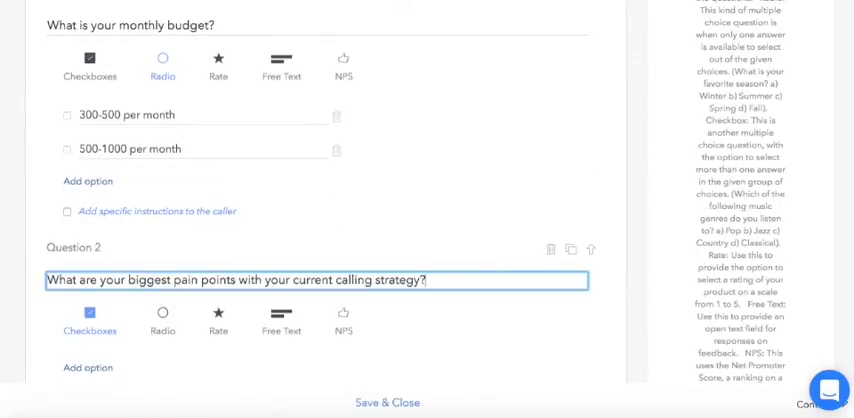
scroll("down", 3)
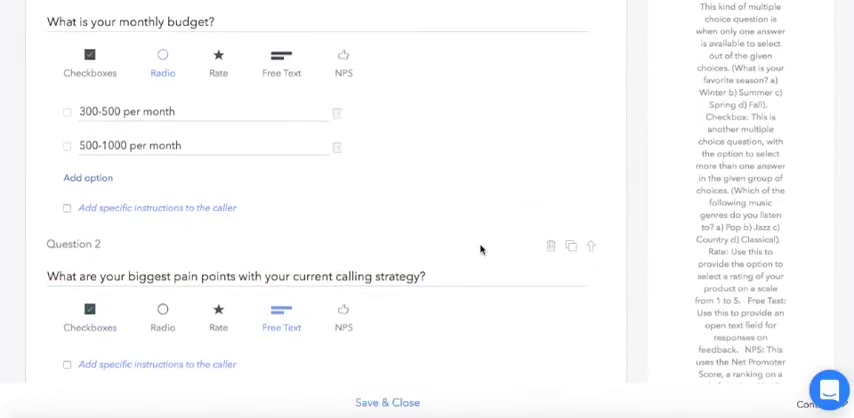
scroll("down", 3)
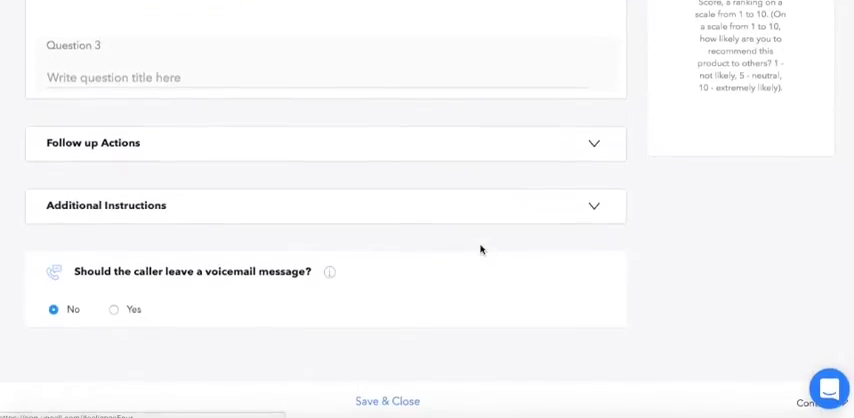
scroll("down", 3)
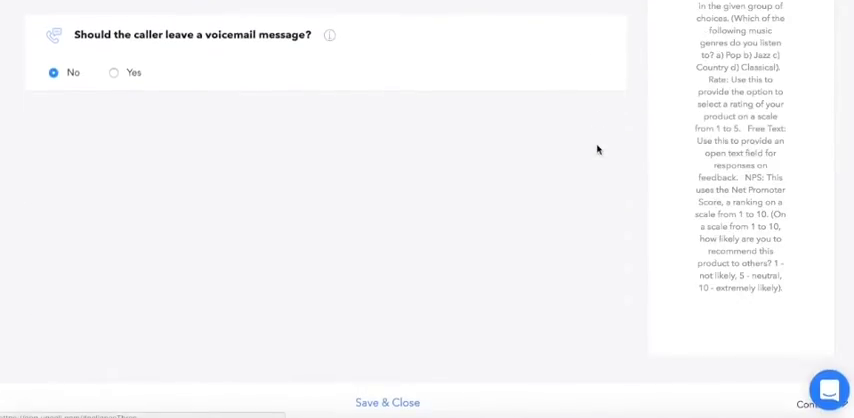
- Tick the Appointment checkbox under Follow up Actions, leaving voicemail at No
scroll("up", 3)
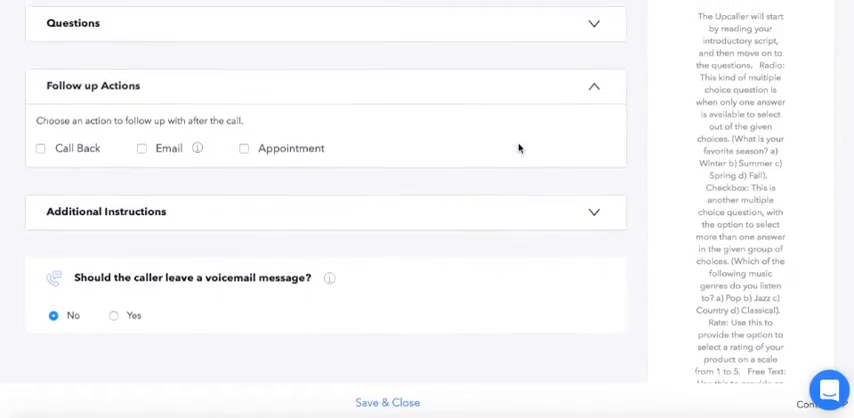
left_click(243, 148)
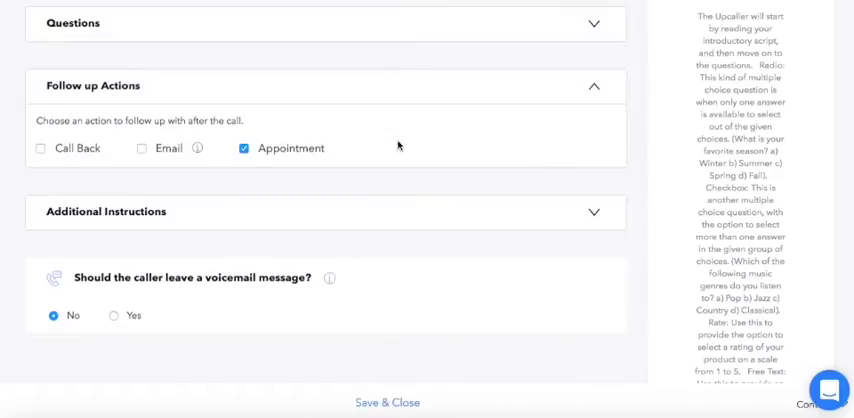
scroll("down", 3)
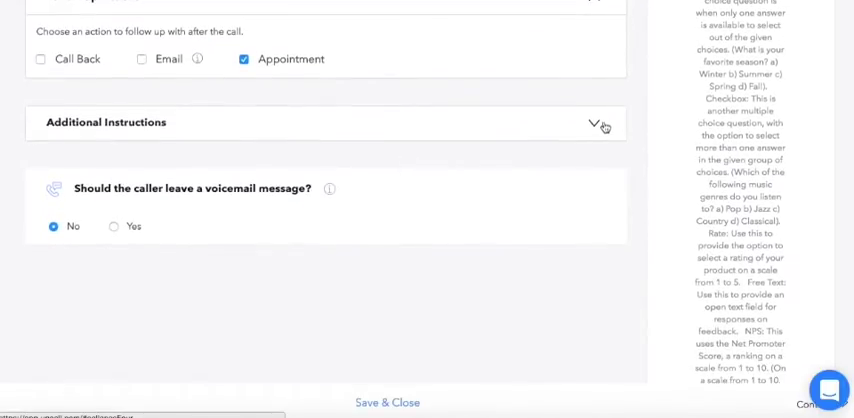
- Under Additional Instructions, advise sharing the demo video if the lead declines an appointment
left_click(595, 122)
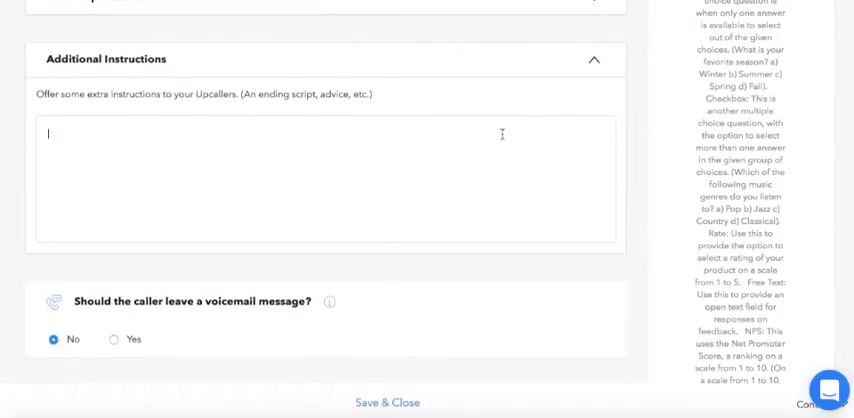
type("If lead does not want an appointment, share our demo video with them.")
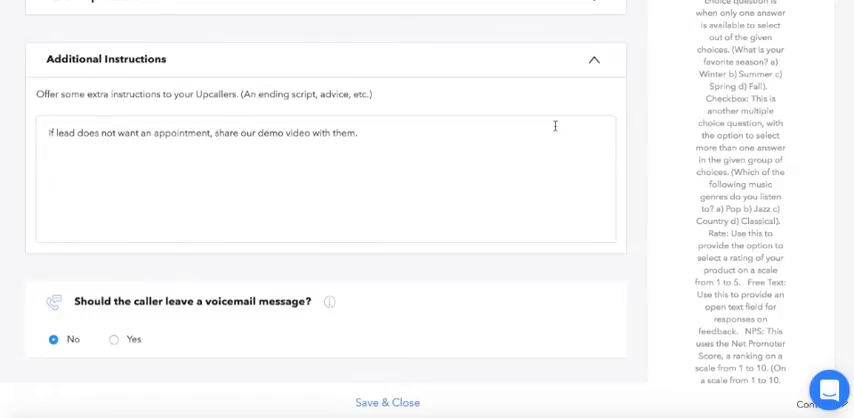
scroll("down", 3)
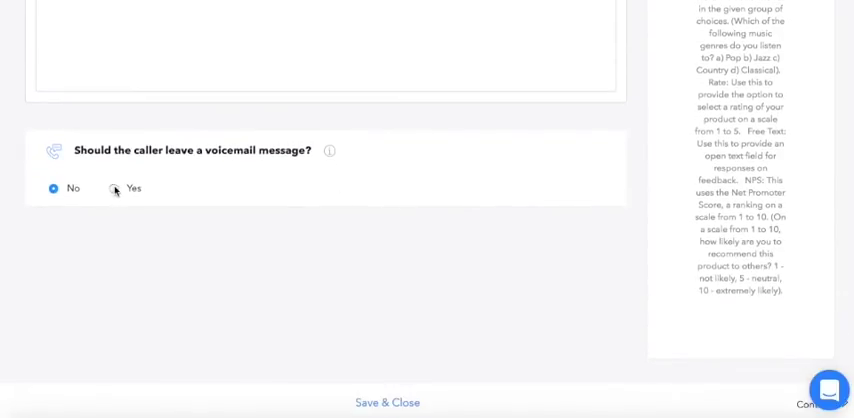
left_click(116, 188)
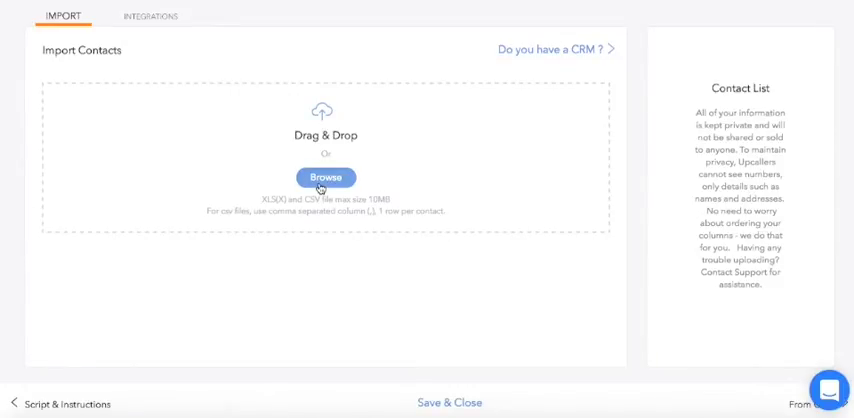
- Upload contacts.csv, map Home Phone as the phone number, and import with do-not-call scrubbing
left_click(324, 177)
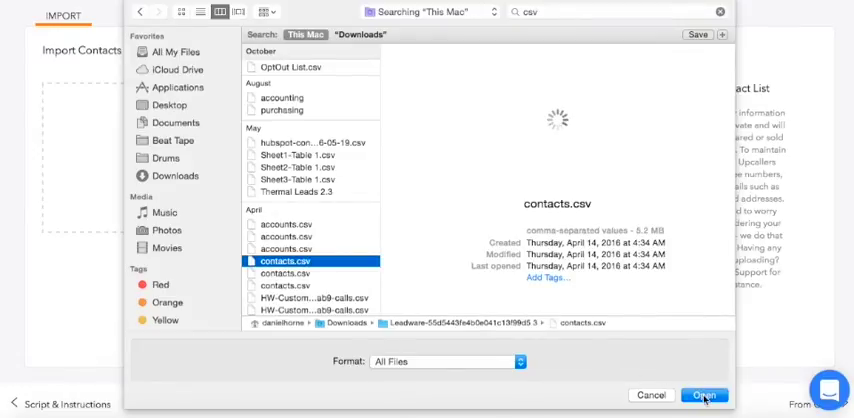
left_click(704, 394)
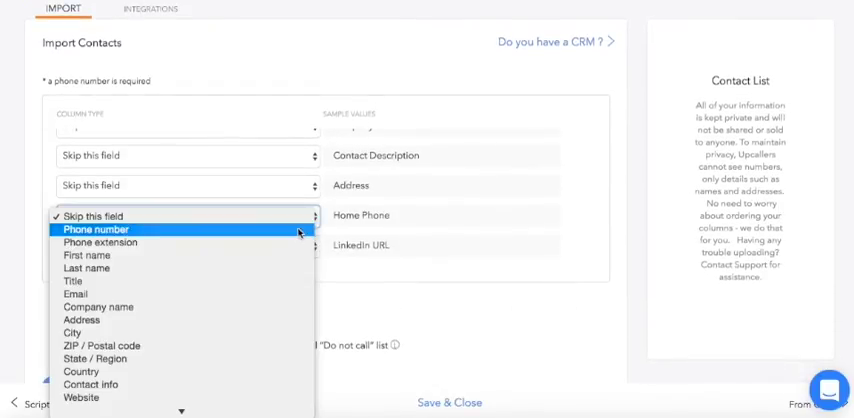
left_click(90, 229)
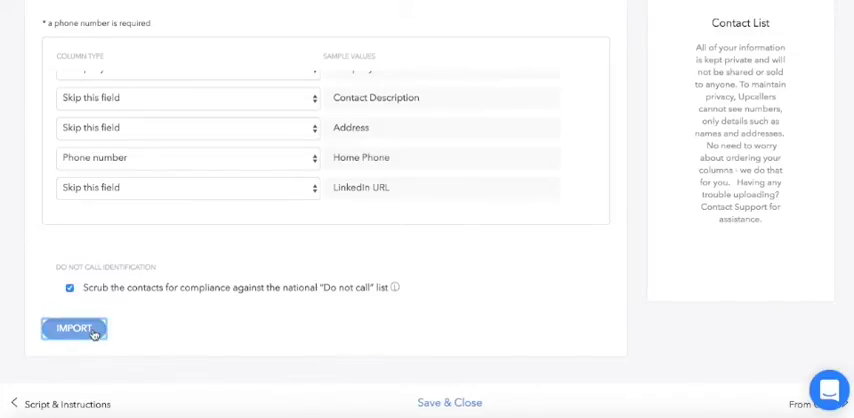
left_click(73, 328)
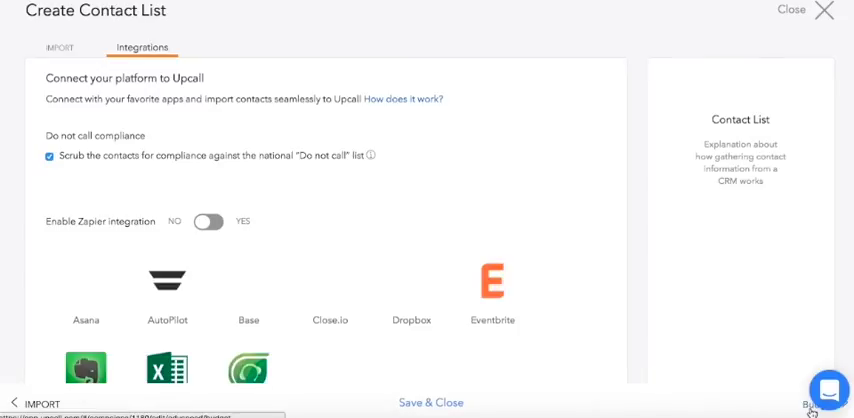
- Scroll through the available app integrations for importing contacts
scroll("down", 3)
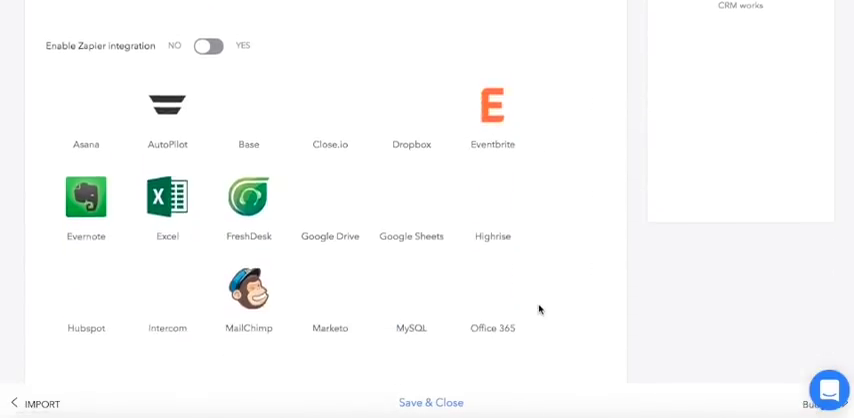
scroll("down", 3)
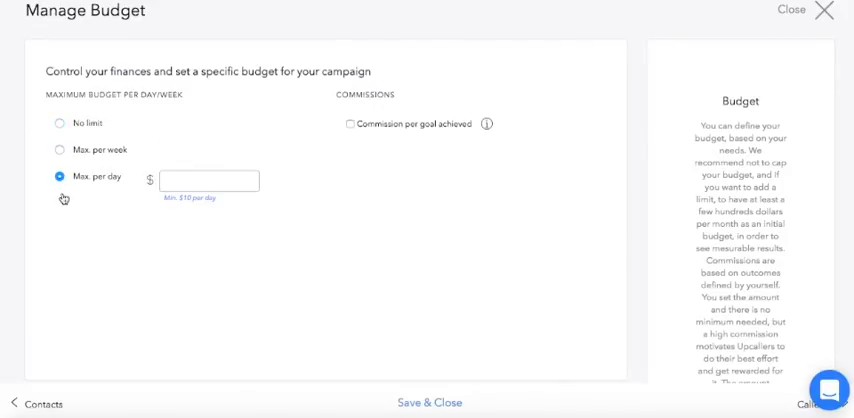
mouse_move(119, 218)
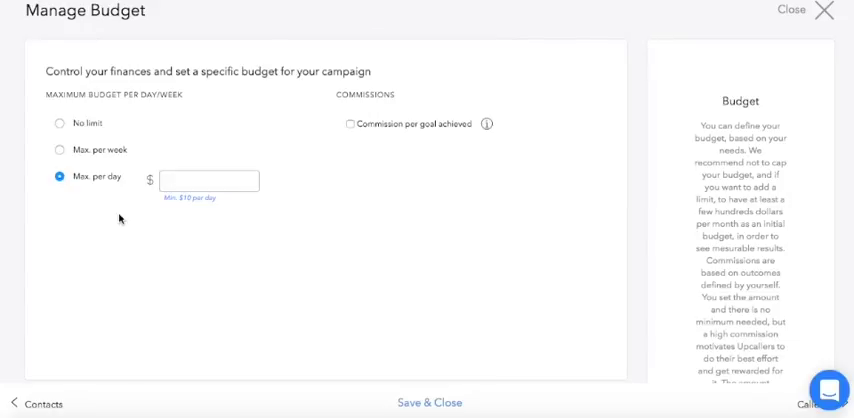
mouse_move(345, 133)
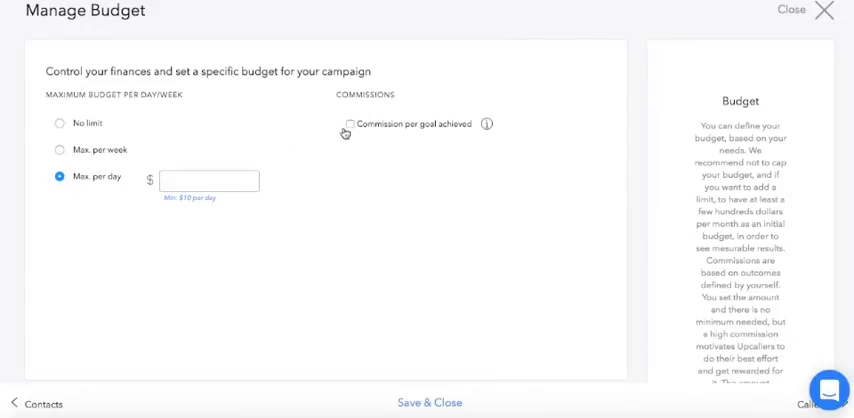
- Enable commission per goal achieved in the budget and set it to $5
left_click(347, 124)
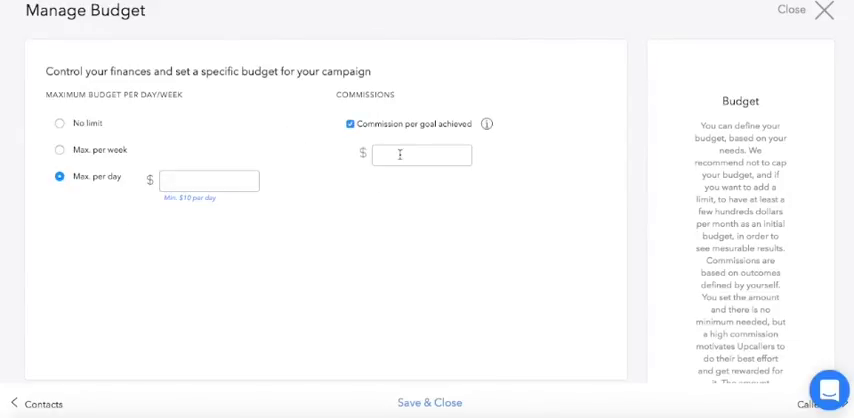
type("5")
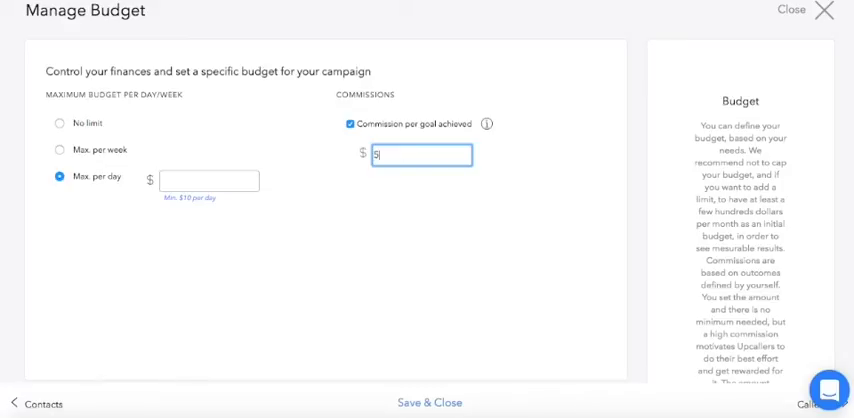
scroll("down", 3)
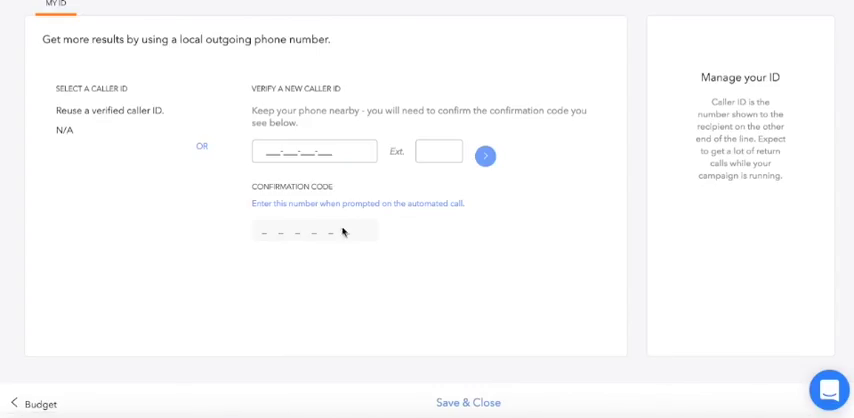
- Select the Verify a new caller ID phone field to start entering the number
left_click(312, 152)
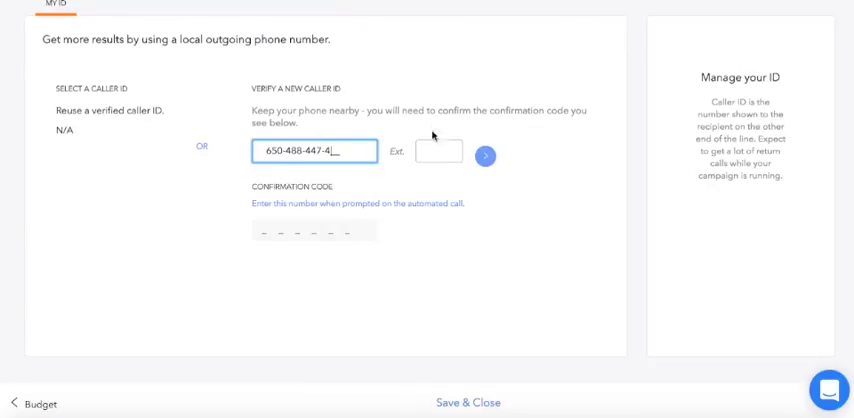
mouse_move(361, 185)
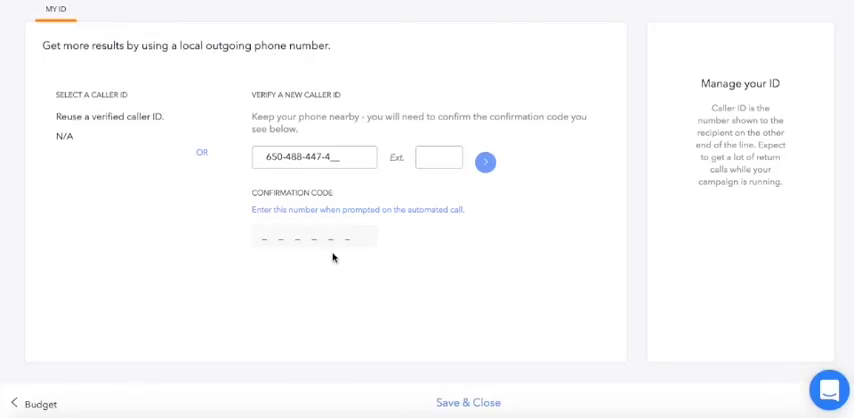
mouse_move(492, 247)
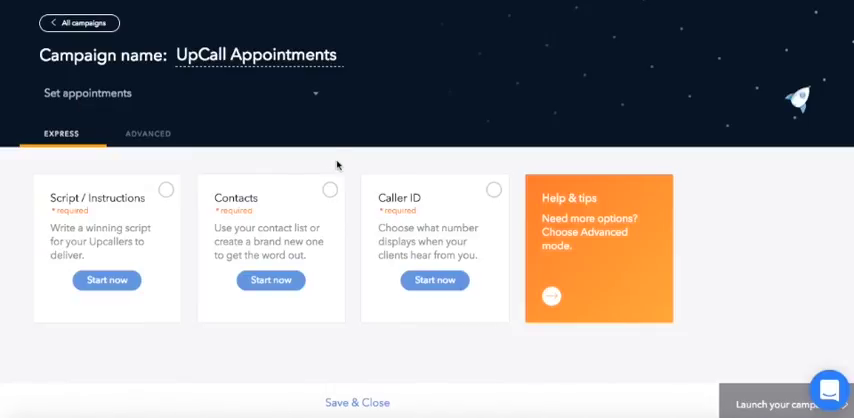
mouse_move(375, 259)
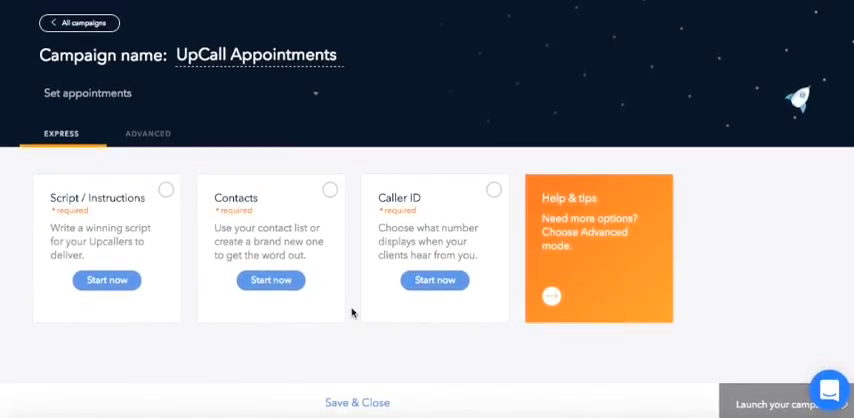
mouse_move(632, 196)
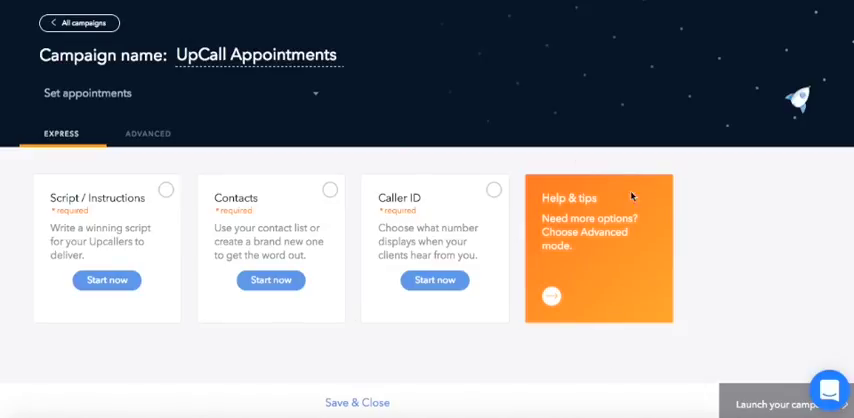